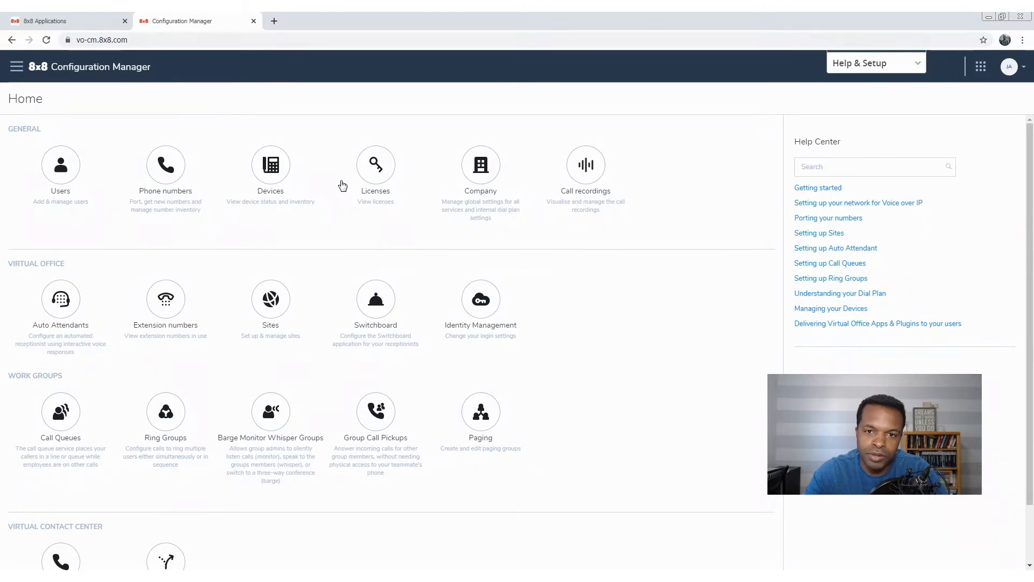
- From the Users list, bring up the first user's profile in edit mode
{"action": "left_click", "coordinate": [60, 165]}
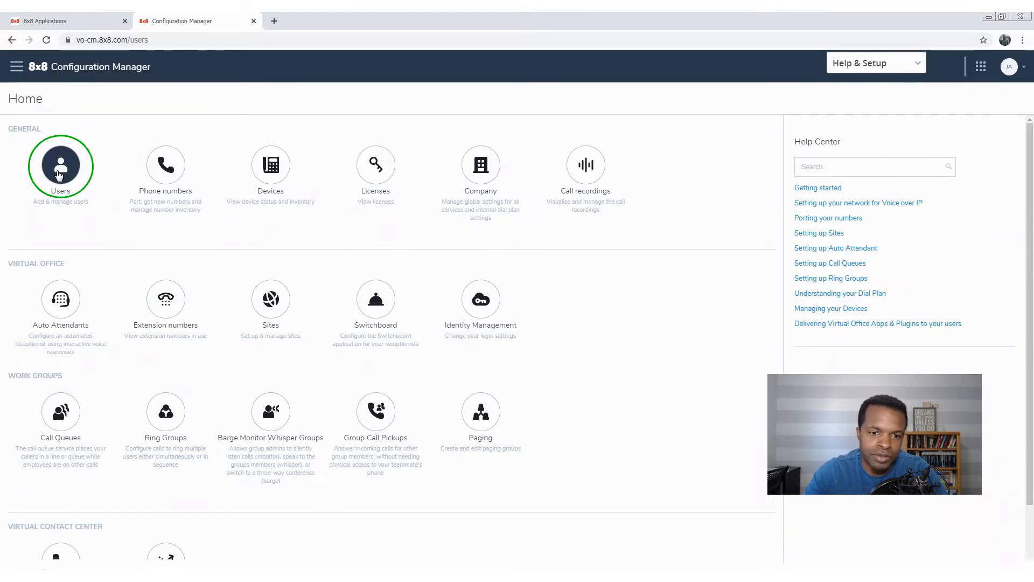
{"action": "left_click", "coordinate": [60, 165]}
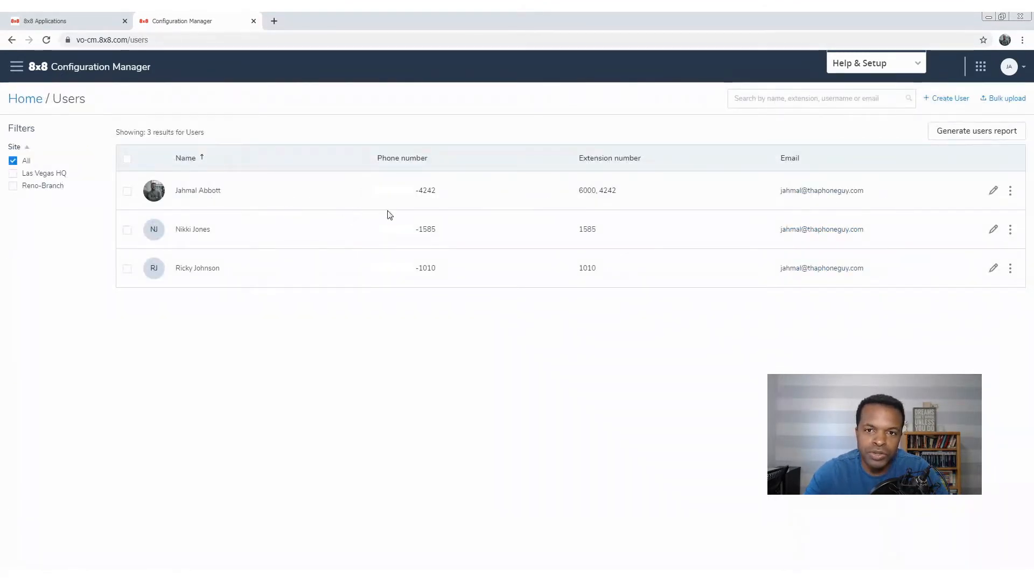
{"action": "mouse_move", "coordinate": [835, 301]}
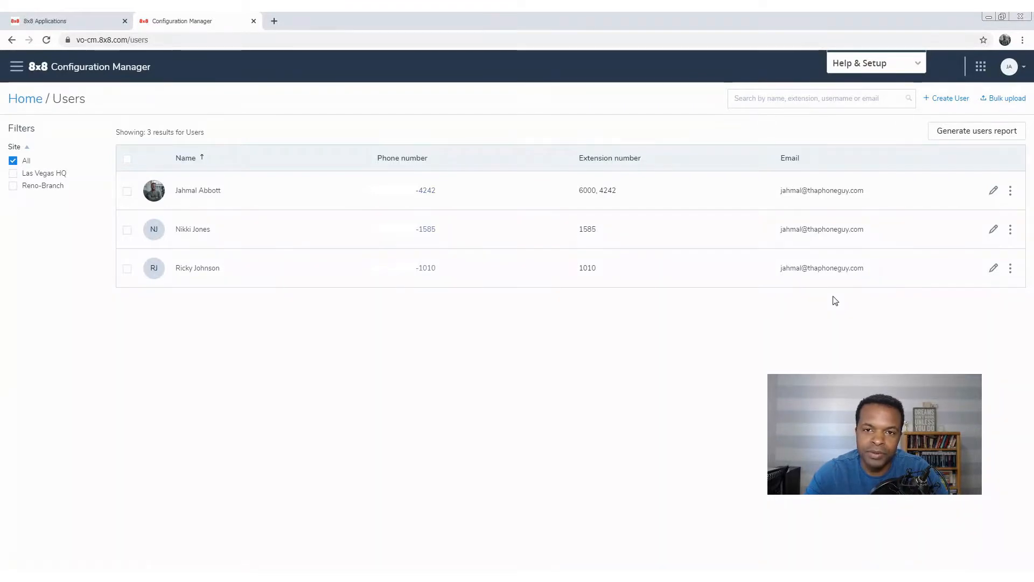
{"action": "left_click", "coordinate": [995, 191]}
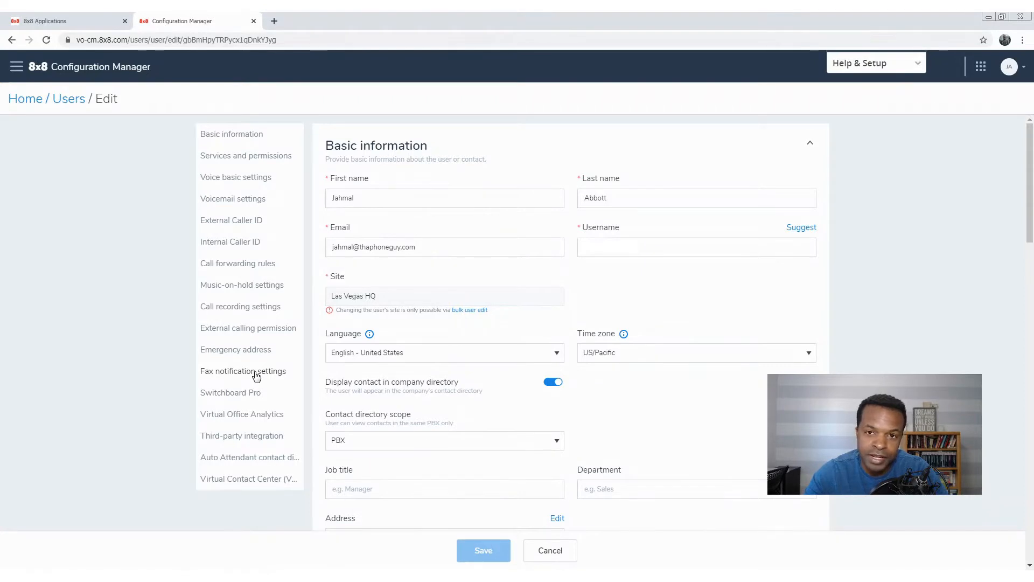
- Expand the Fax notification settings section of the user's profile
{"action": "left_click", "coordinate": [243, 371]}
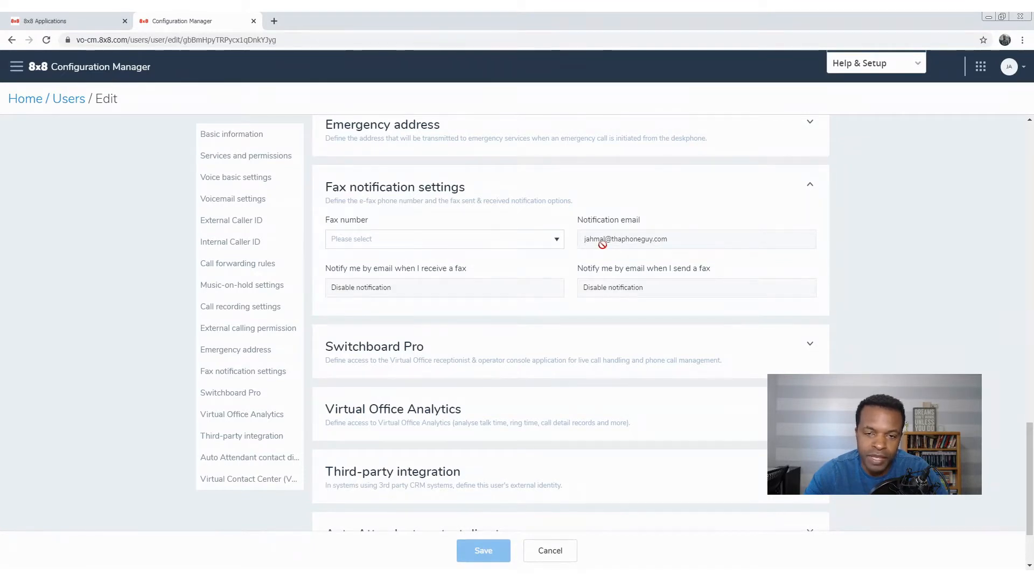
{"action": "mouse_move", "coordinate": [474, 280]}
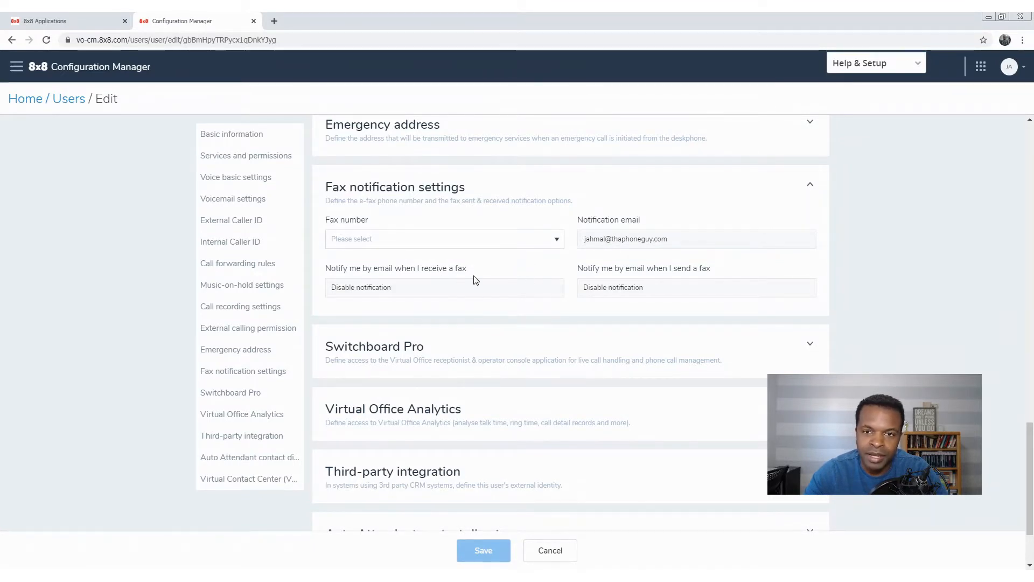
{"action": "mouse_move", "coordinate": [497, 278]}
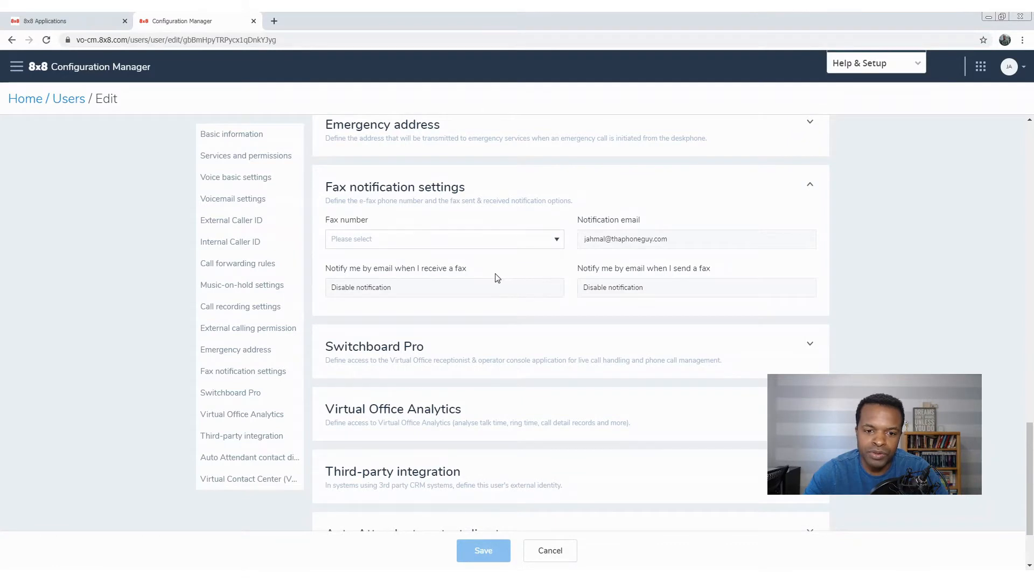
{"action": "mouse_move", "coordinate": [497, 296]}
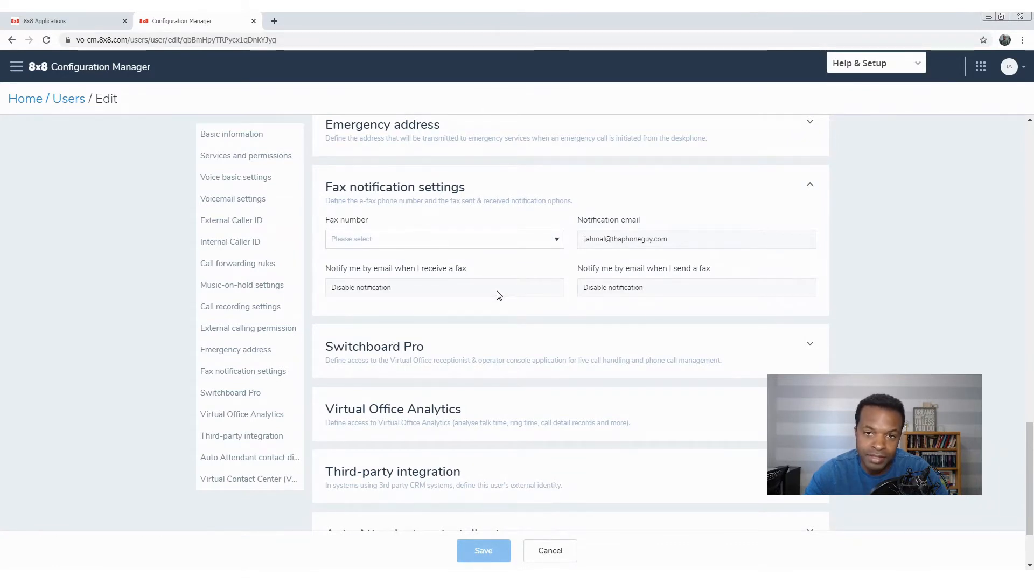
- Choose the number ending in 4511 from the Fax number dropdown
{"action": "left_click", "coordinate": [444, 239]}
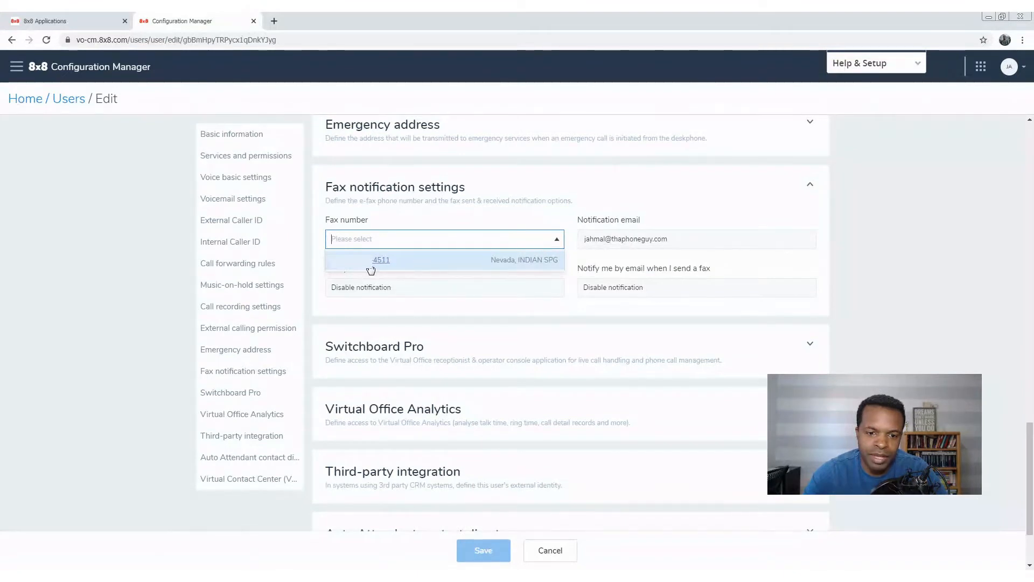
{"action": "mouse_move", "coordinate": [472, 260]}
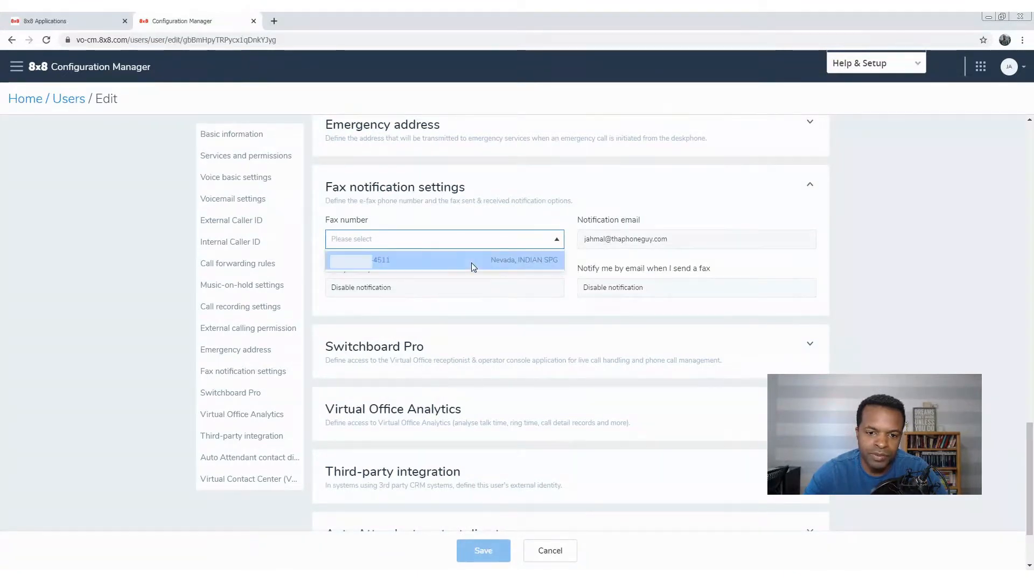
{"action": "left_click", "coordinate": [445, 260]}
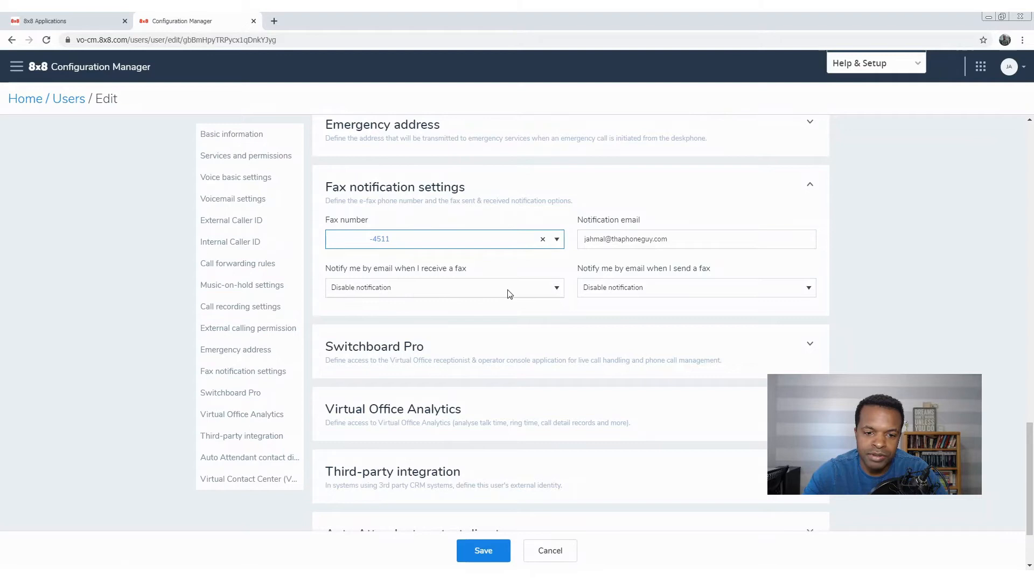
- Save the user profile so the 4511 fax number is submitted
{"action": "left_click", "coordinate": [443, 286]}
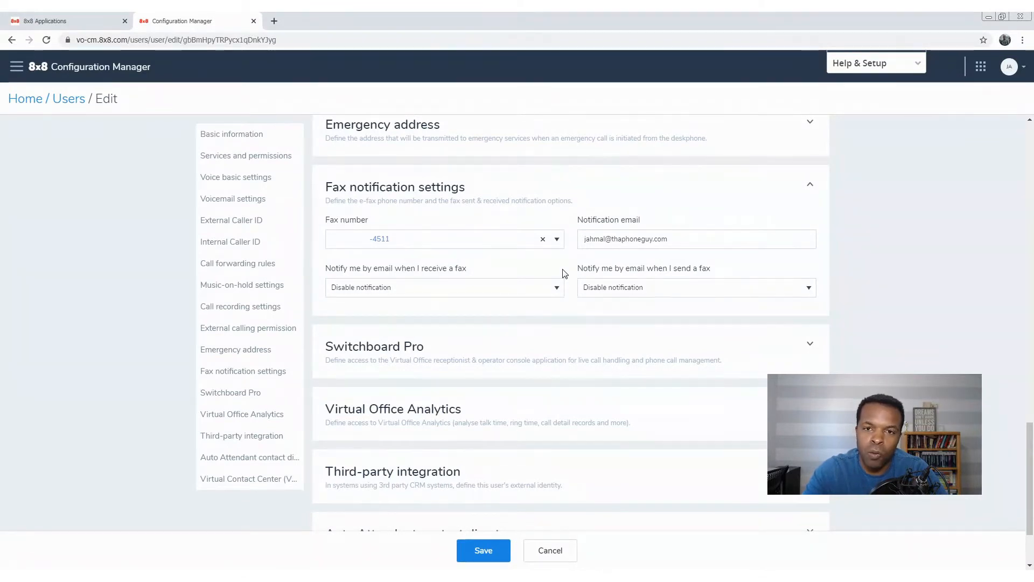
{"action": "mouse_move", "coordinate": [592, 310]}
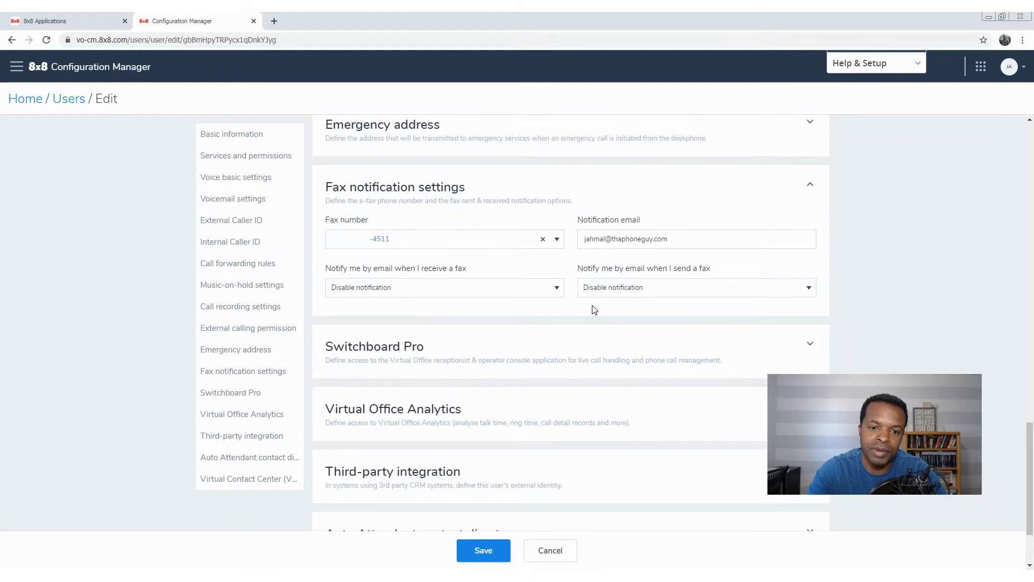
{"action": "mouse_move", "coordinate": [425, 264]}
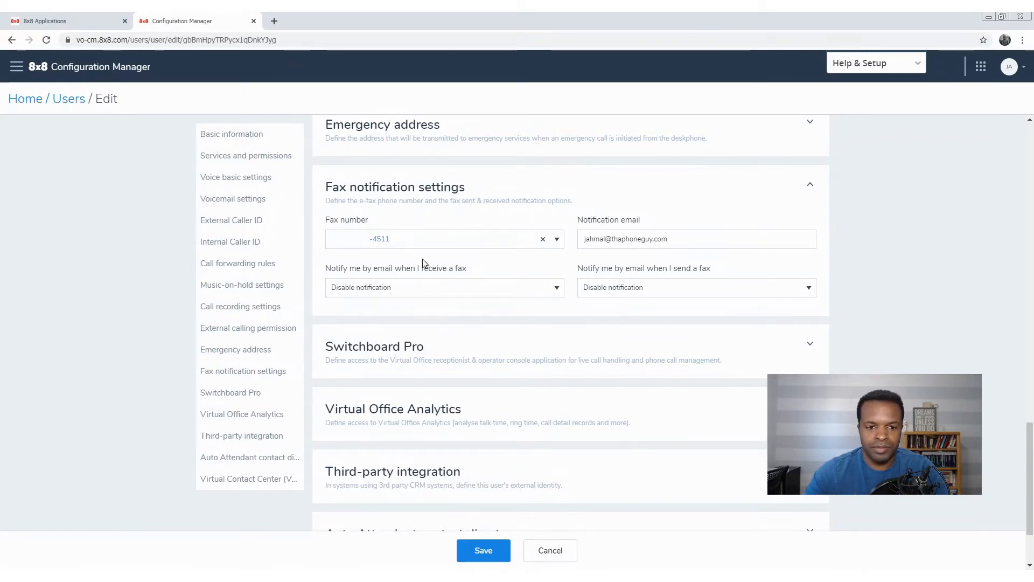
{"action": "mouse_move", "coordinate": [371, 310]}
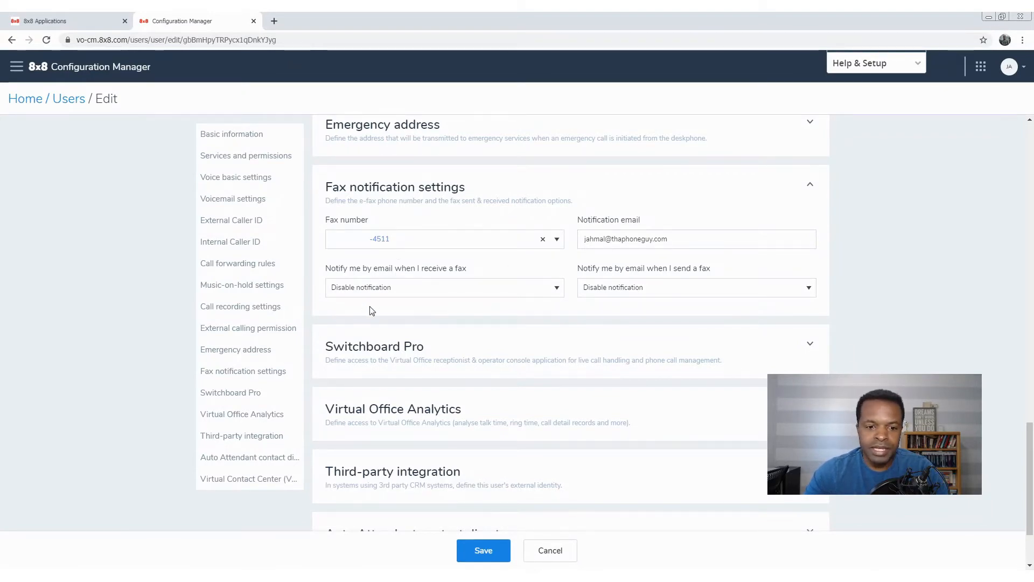
{"action": "mouse_move", "coordinate": [599, 281]}
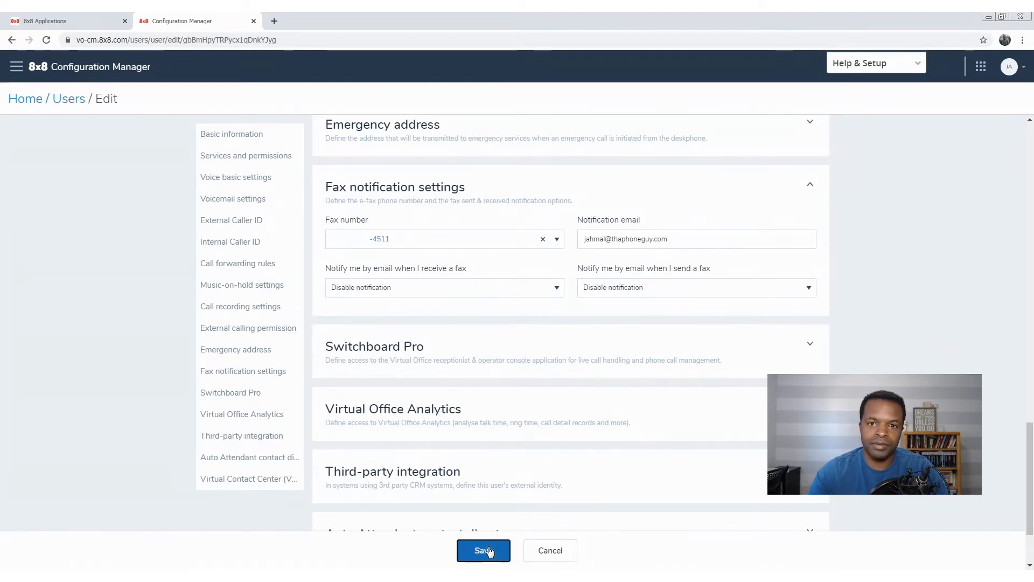
{"action": "left_click", "coordinate": [483, 550]}
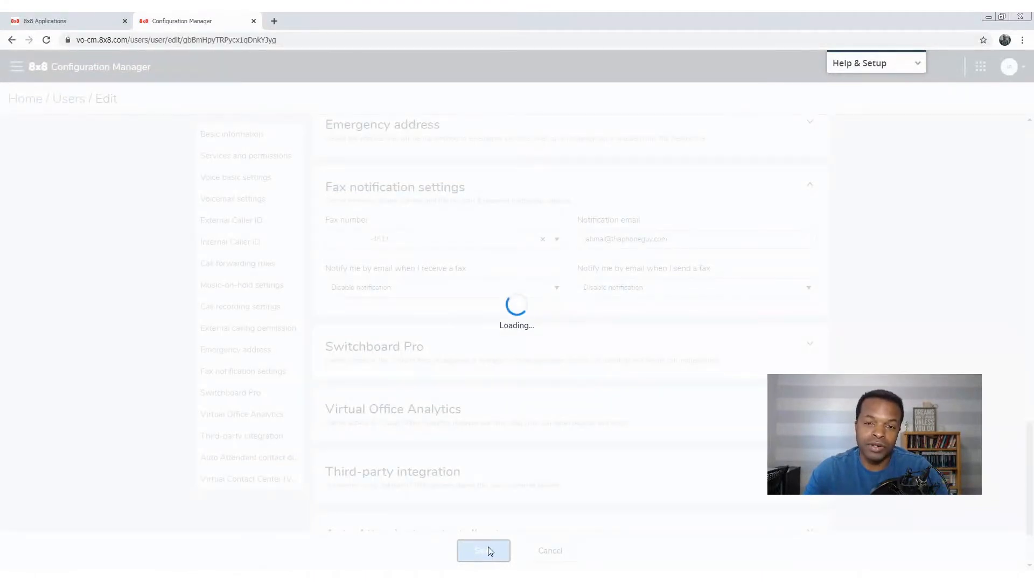
{"action": "left_click", "coordinate": [483, 551]}
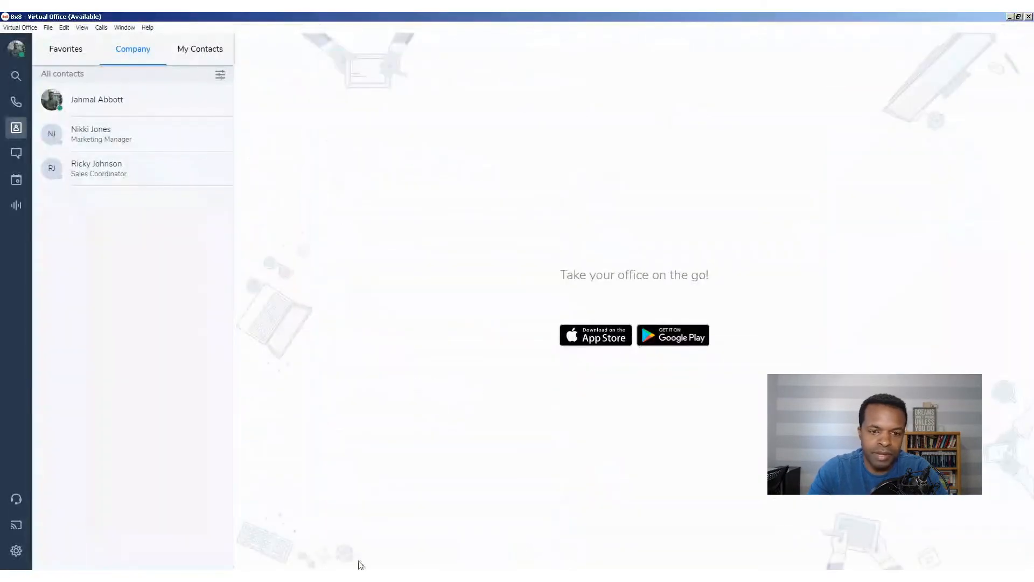
{"action": "mouse_move", "coordinate": [472, 118]}
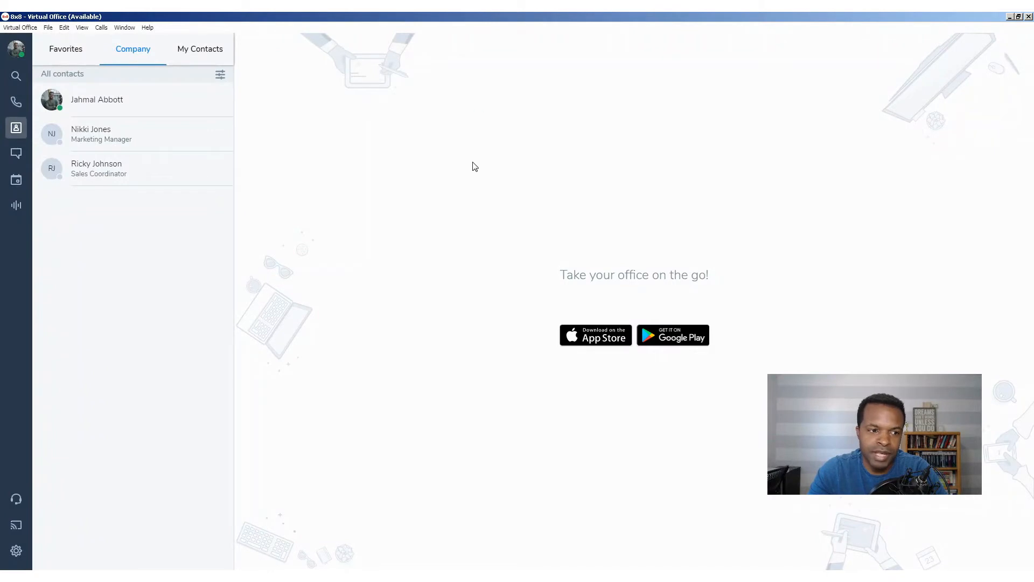
- Log out of Virtual Office and log back in to refresh available features
{"action": "left_click", "coordinate": [20, 27]}
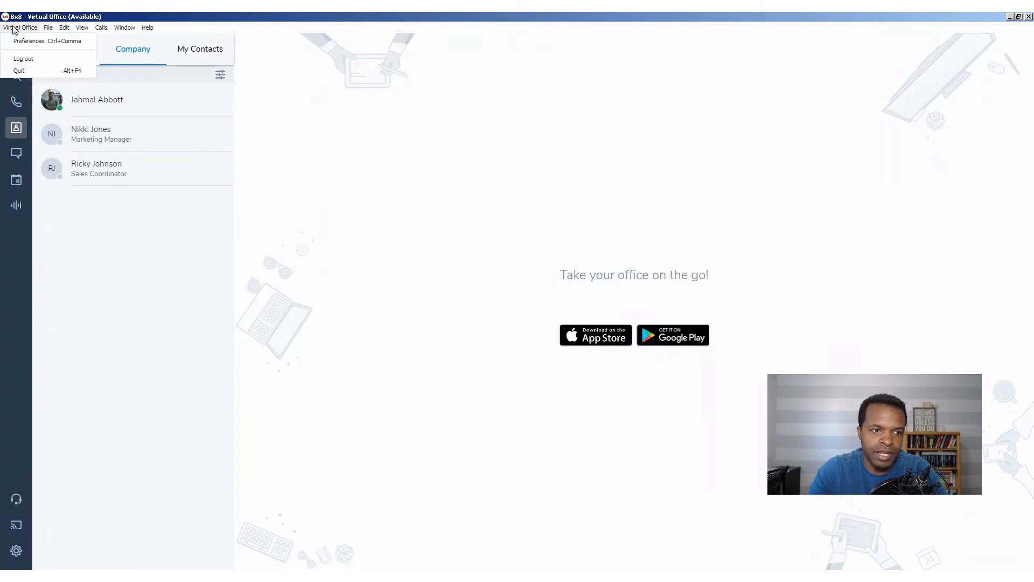
{"action": "left_click", "coordinate": [310, 59]}
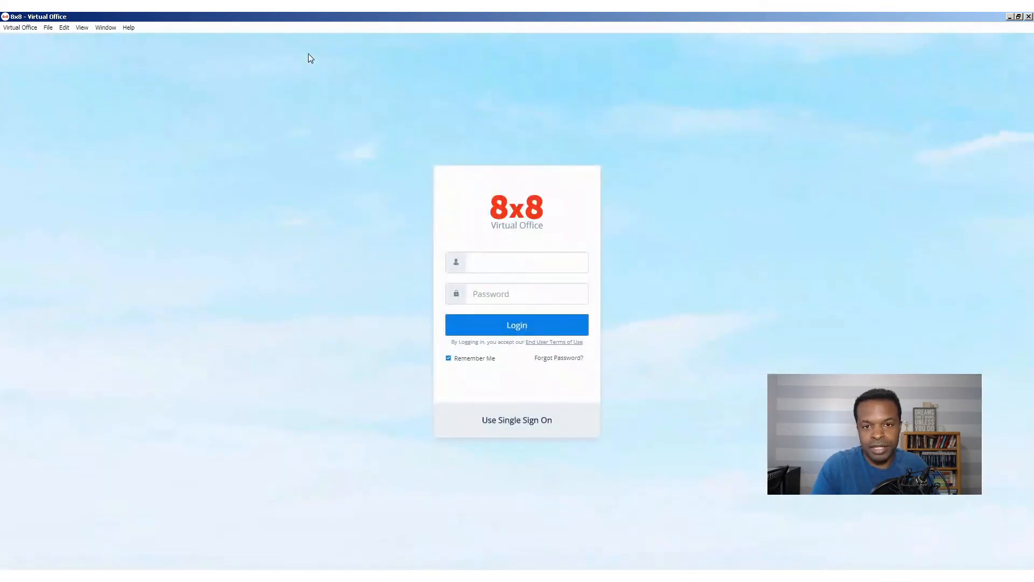
{"action": "left_click", "coordinate": [516, 324]}
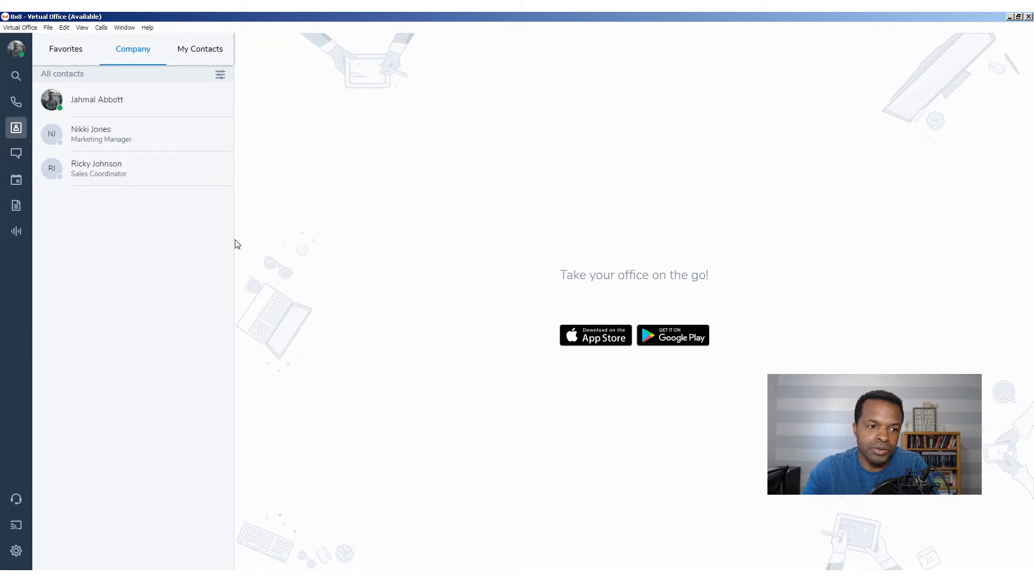
{"action": "mouse_move", "coordinate": [16, 205]}
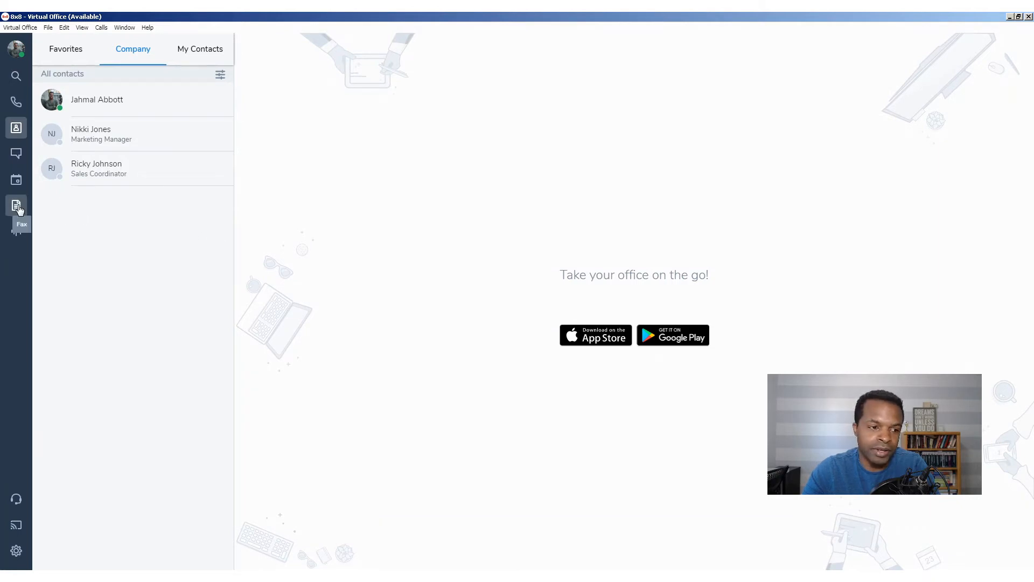
- In the Fax panel, create a new fax from the number ending in 4511
{"action": "left_click", "coordinate": [16, 204]}
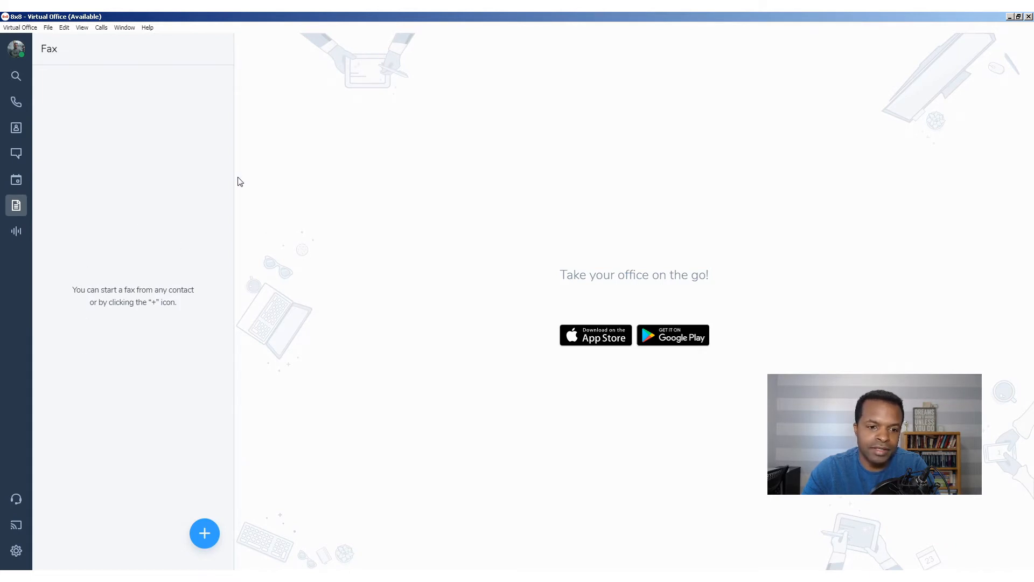
{"action": "mouse_move", "coordinate": [133, 219]}
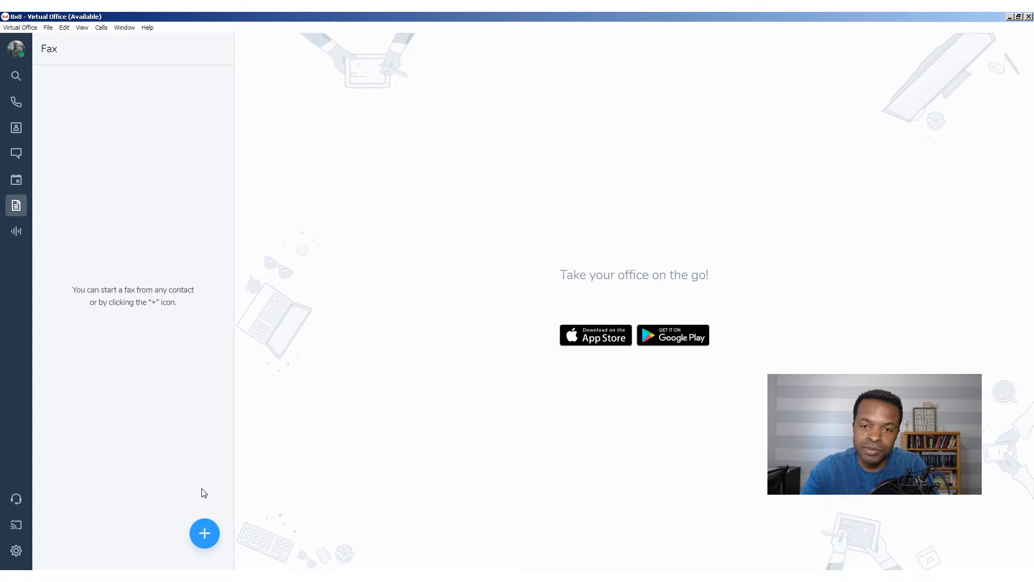
{"action": "mouse_move", "coordinate": [205, 533]}
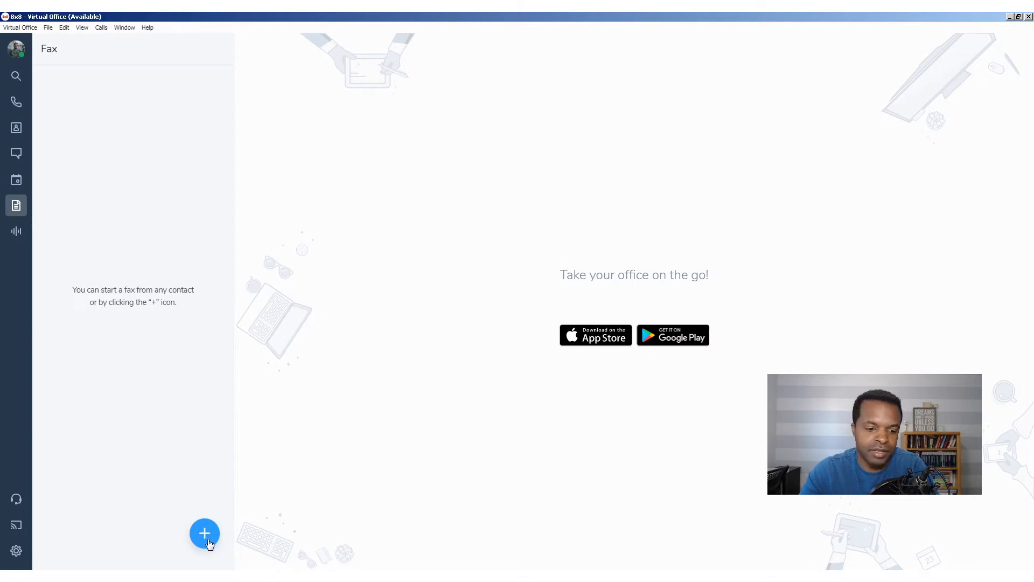
{"action": "left_click", "coordinate": [205, 533]}
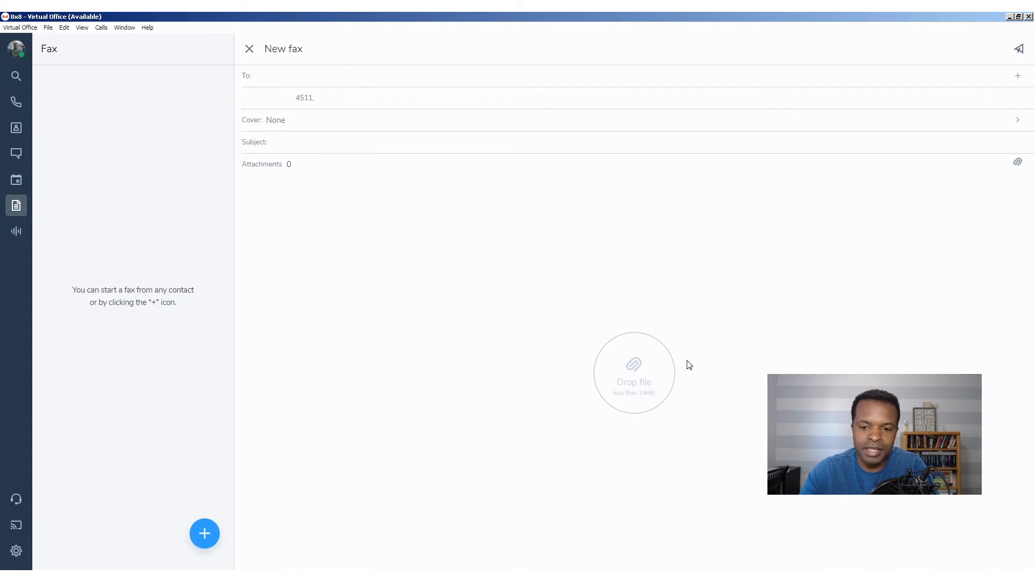
{"action": "mouse_move", "coordinate": [457, 259]}
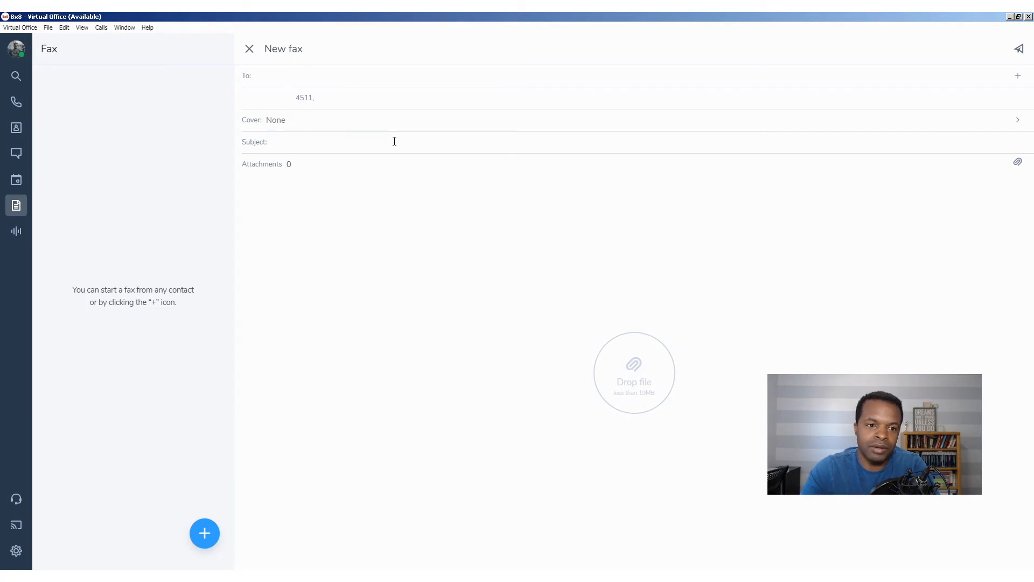
{"action": "mouse_move", "coordinate": [337, 75]}
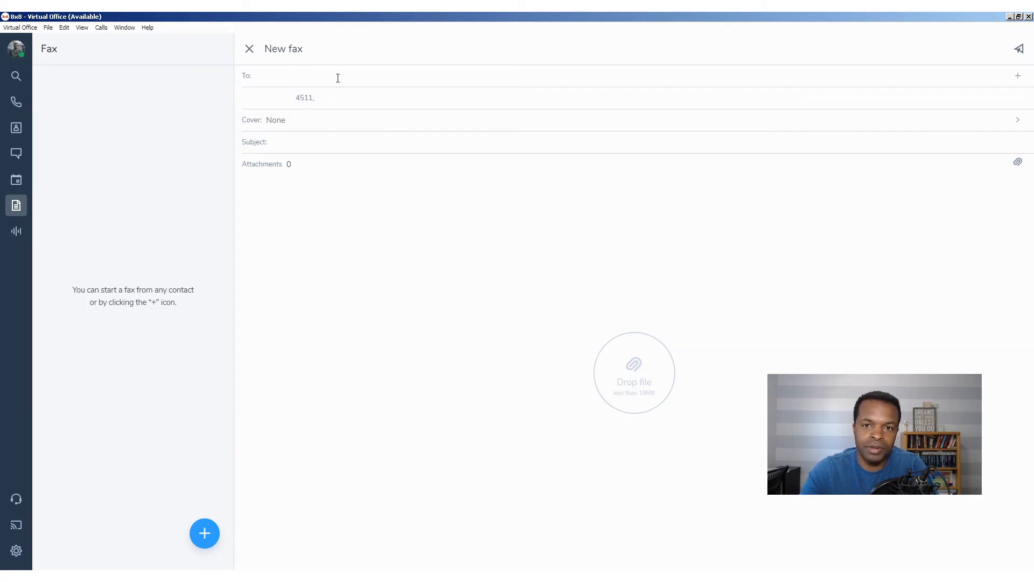
- Set the fax recipient to the contact found by searching 1382
{"action": "left_click", "coordinate": [1018, 75]}
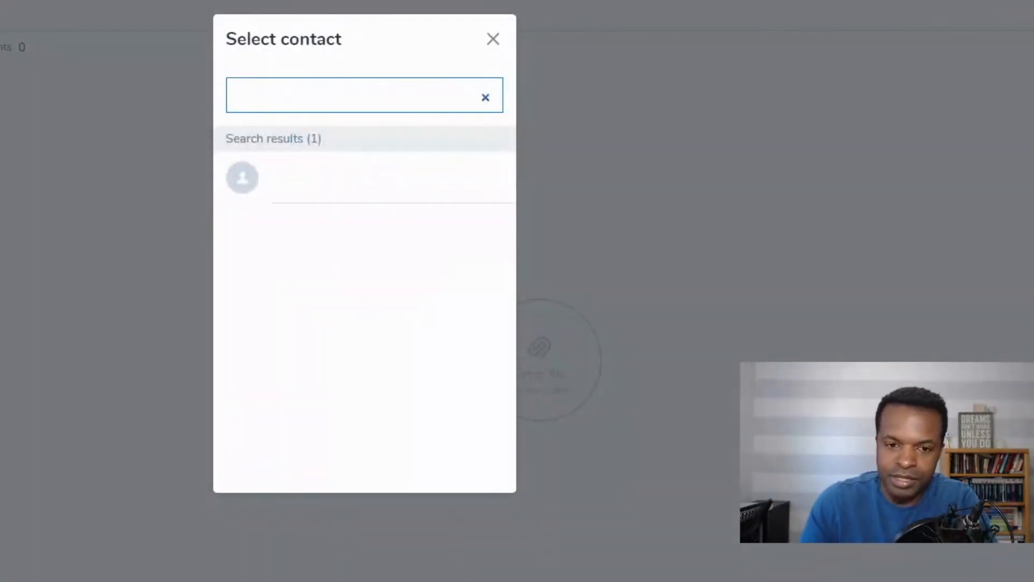
{"action": "left_click", "coordinate": [363, 96]}
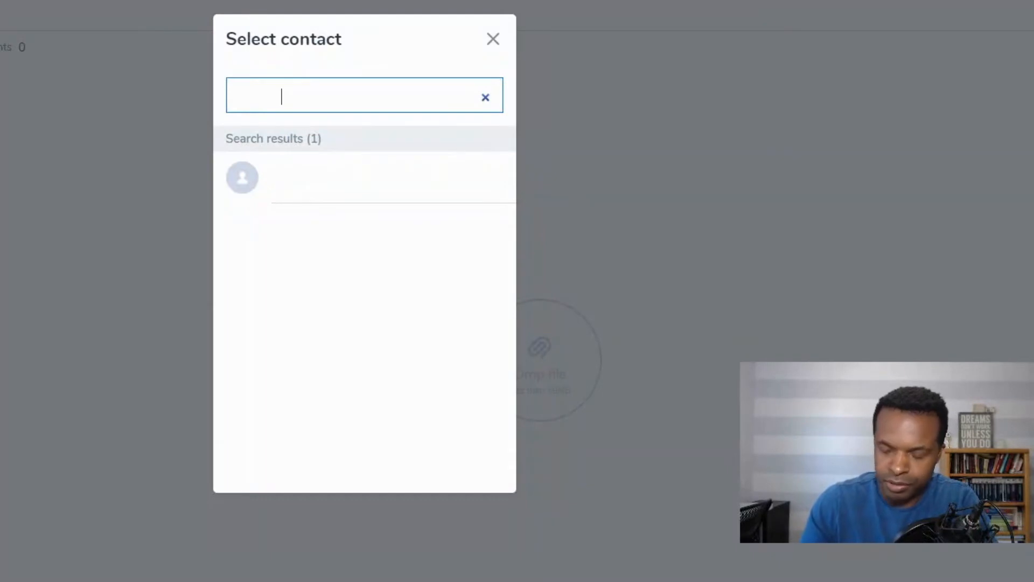
{"action": "type", "text": "1382"}
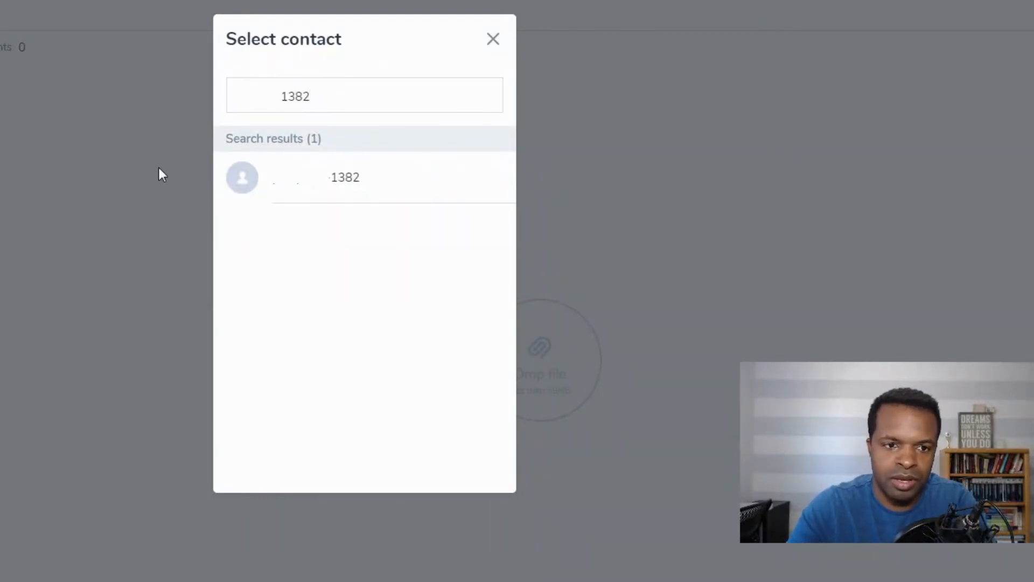
{"action": "left_click", "coordinate": [344, 177]}
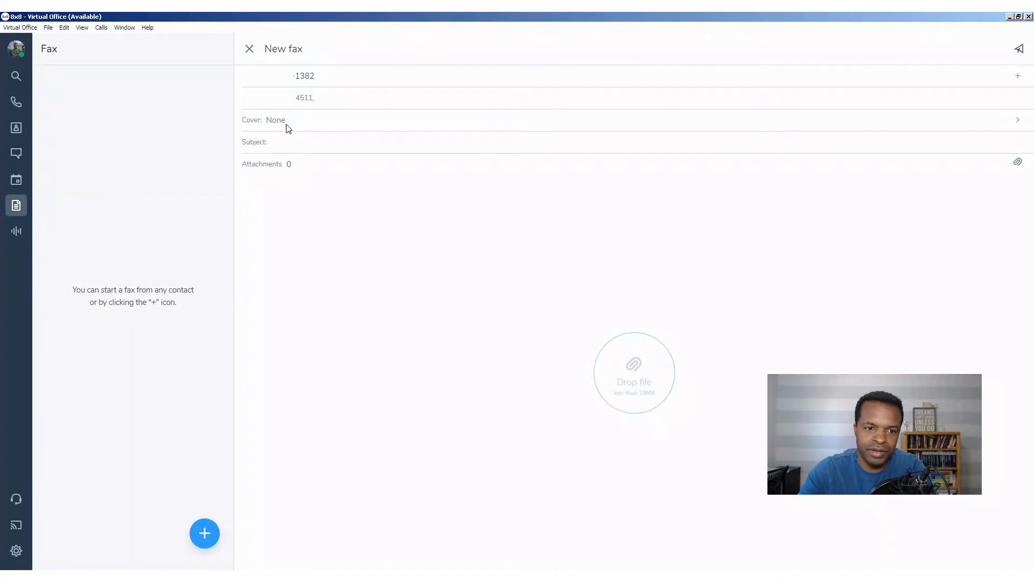
{"action": "mouse_move", "coordinate": [295, 135]}
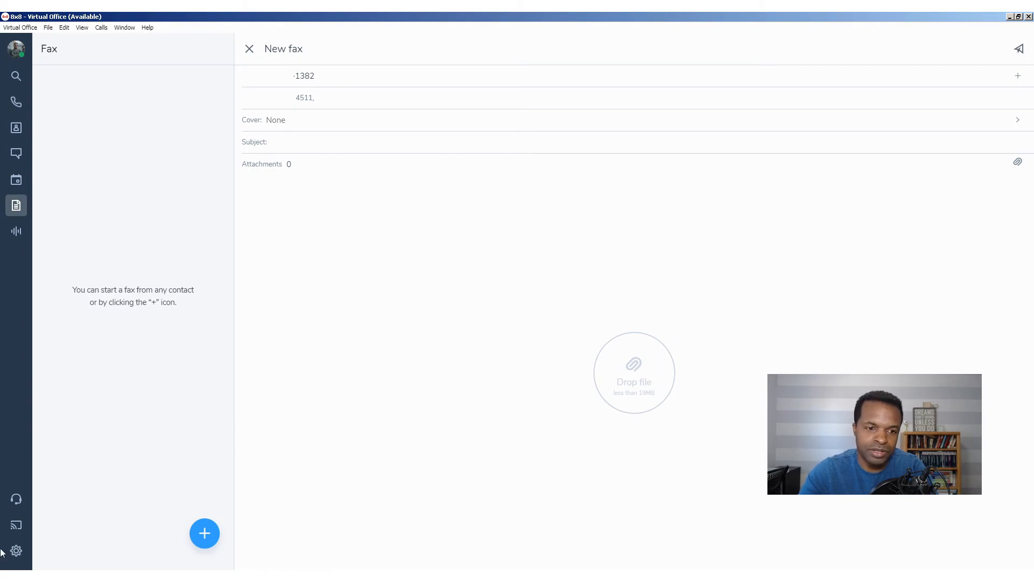
- Add Fax Cover Letter.docx as the fax's single attachment
{"action": "left_click", "coordinate": [1018, 160]}
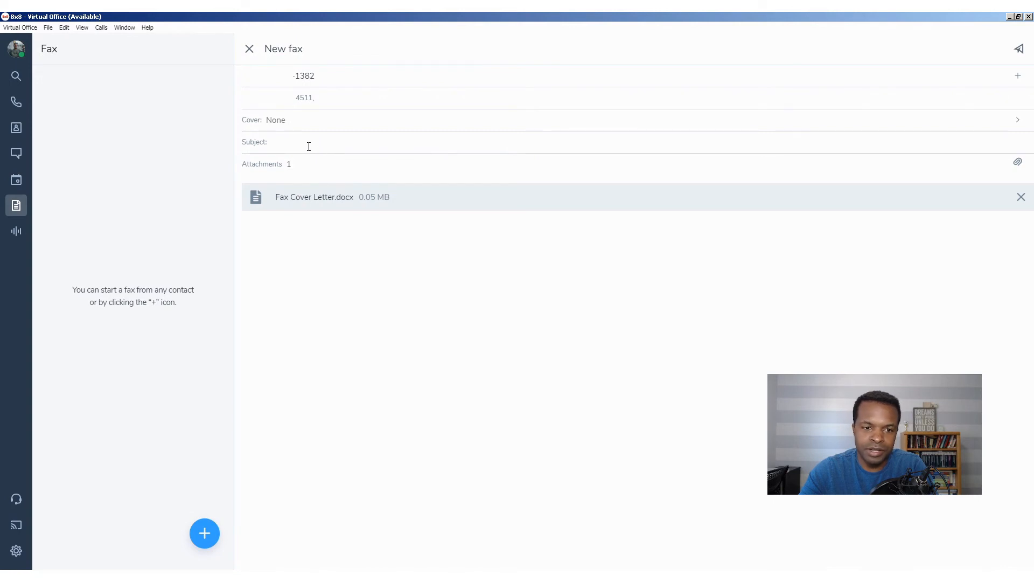
{"action": "type", "text": "jksk"}
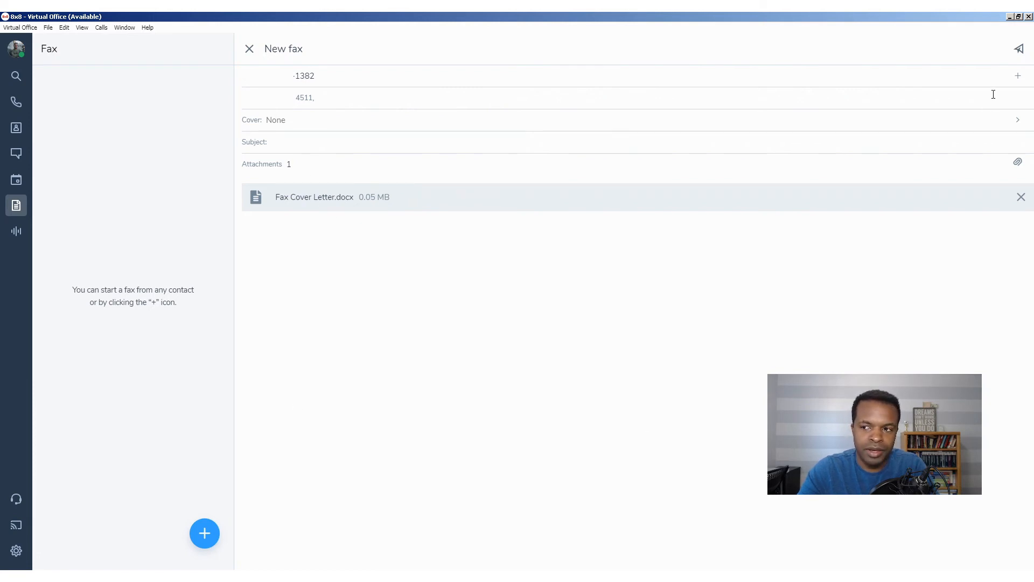
{"action": "mouse_move", "coordinate": [1019, 48]}
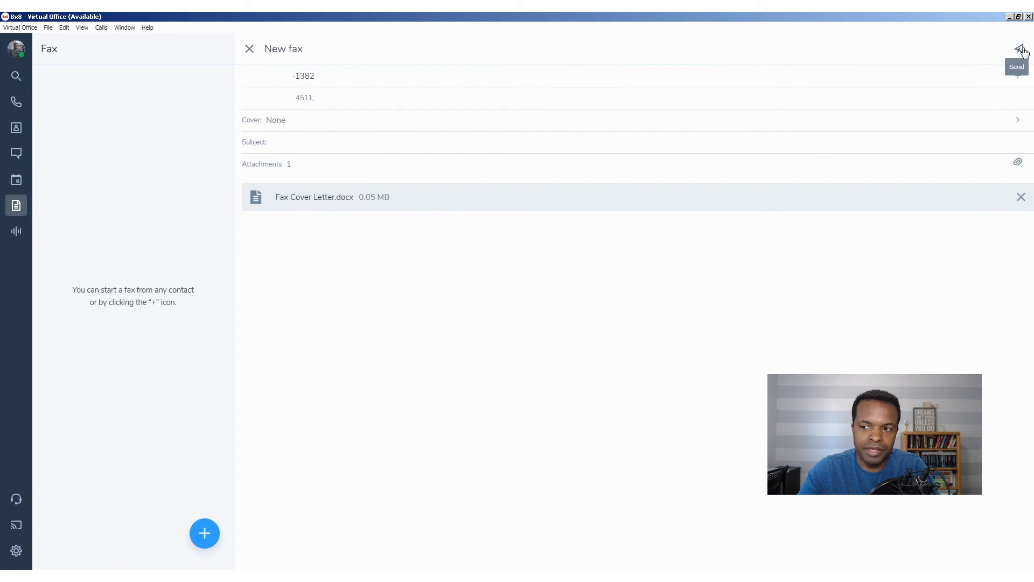
- Send the one-page cover letter fax to the number ending in 1382
{"action": "left_click", "coordinate": [1017, 53]}
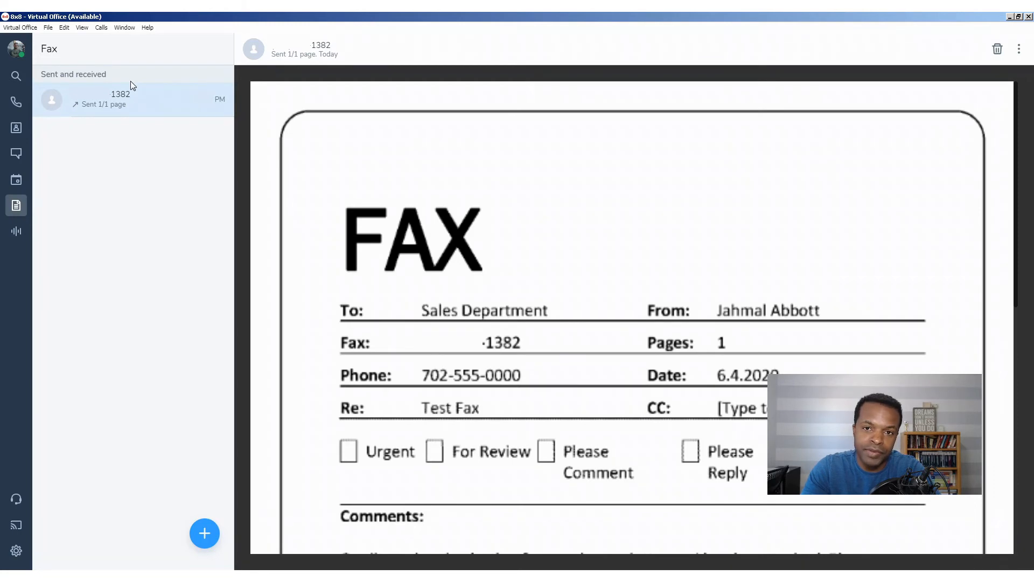
- Visit Contacts, then return to the fax list showing the received fax from 1382
{"action": "left_click", "coordinate": [16, 128]}
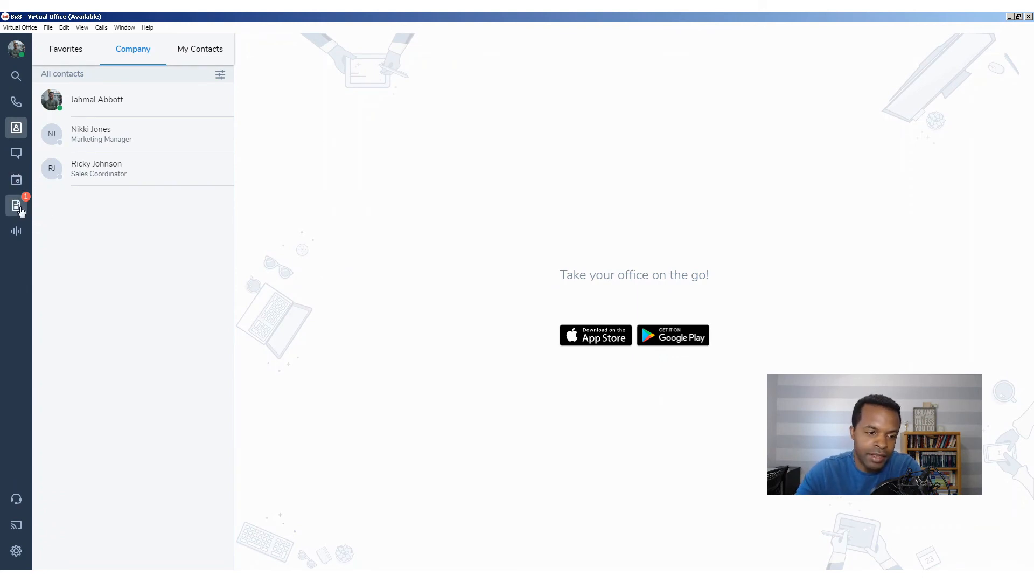
{"action": "mouse_move", "coordinate": [16, 206]}
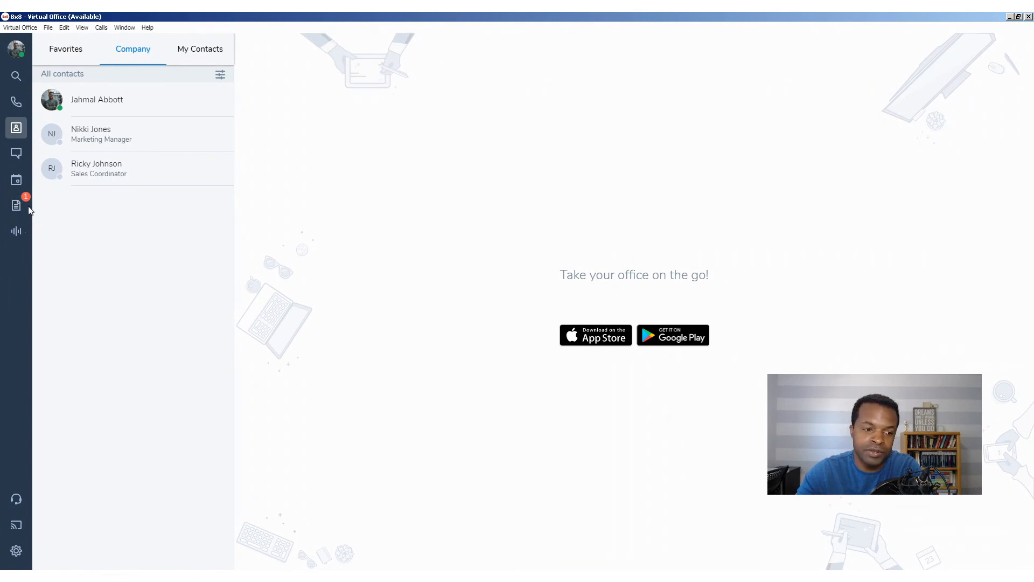
{"action": "mouse_move", "coordinate": [126, 237]}
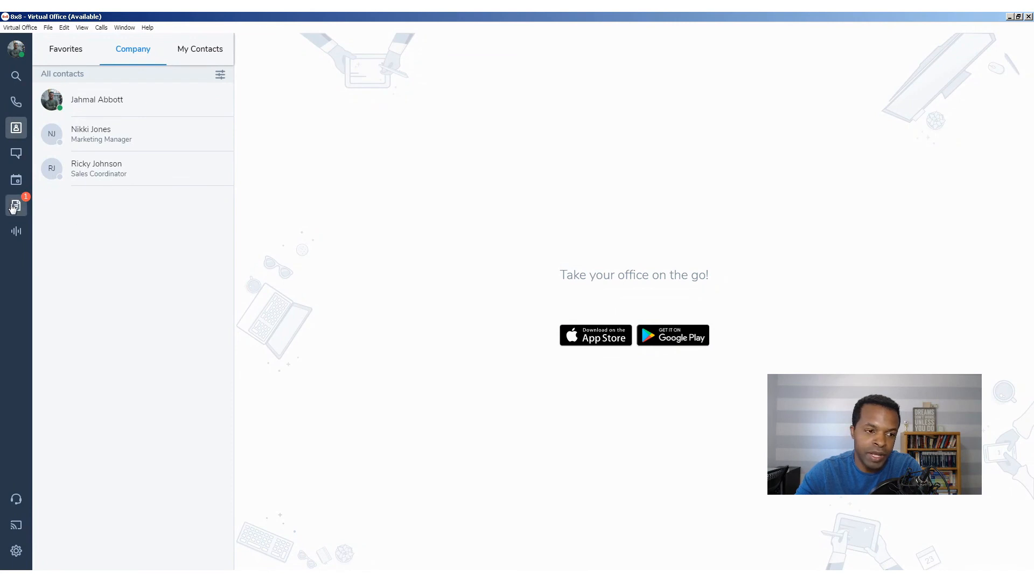
{"action": "left_click", "coordinate": [16, 206]}
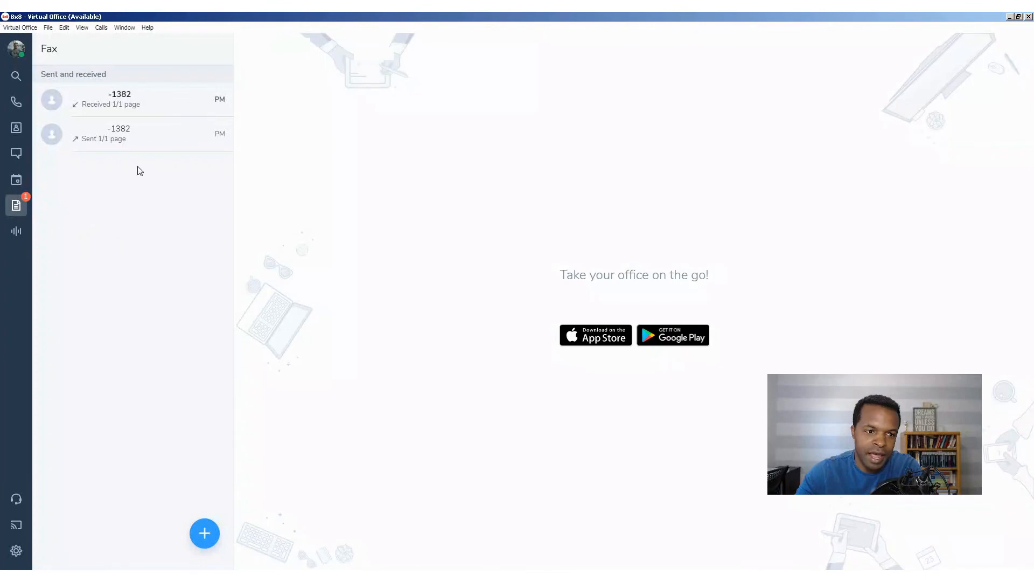
{"action": "mouse_move", "coordinate": [110, 190]}
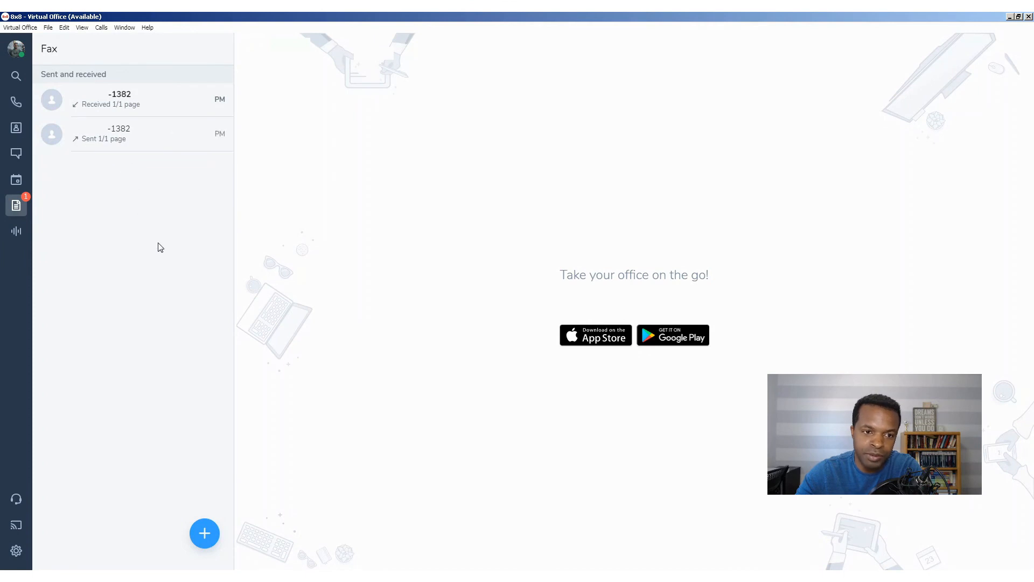
{"action": "mouse_move", "coordinate": [220, 252]}
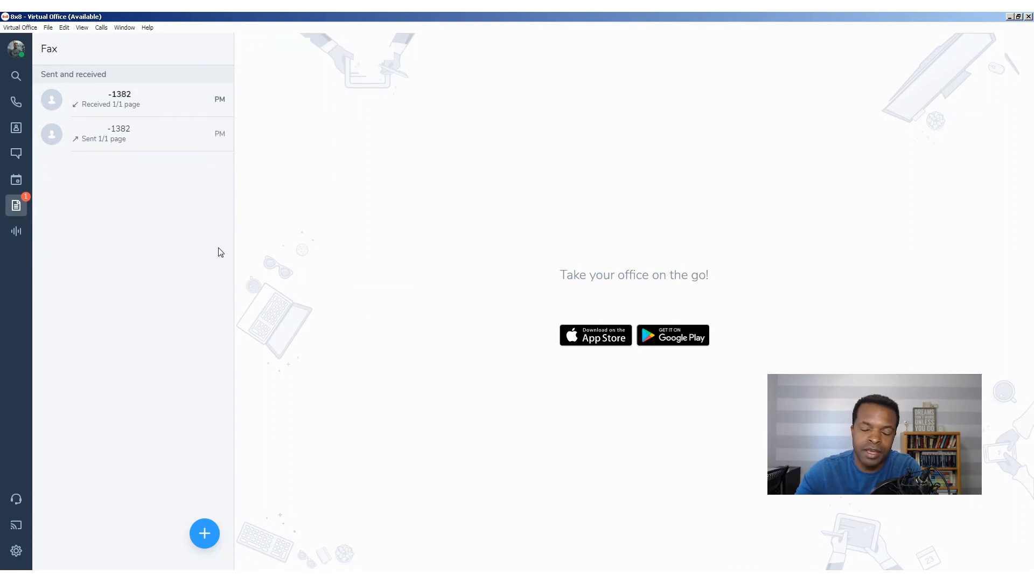
- Open the received one-page fax from the number ending in 1382
{"action": "left_click", "coordinate": [120, 99]}
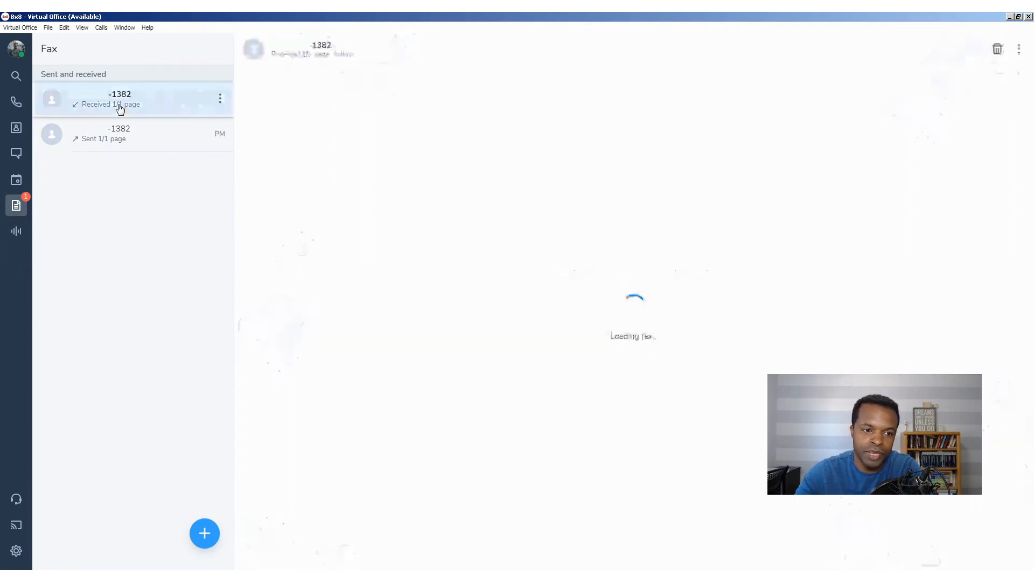
{"action": "left_click", "coordinate": [120, 99]}
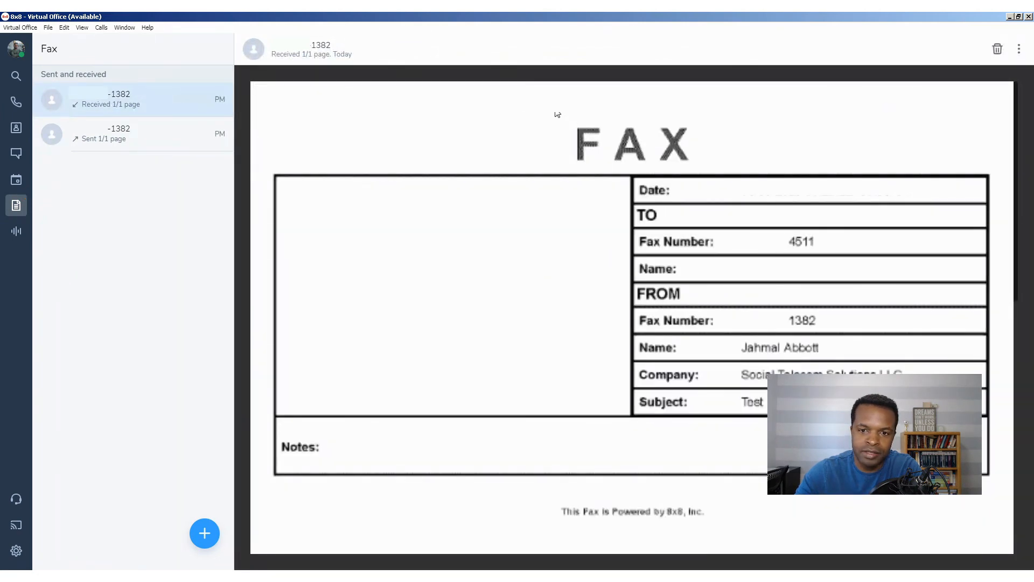
{"action": "scroll", "scroll_direction": "down", "scroll_amount": 3}
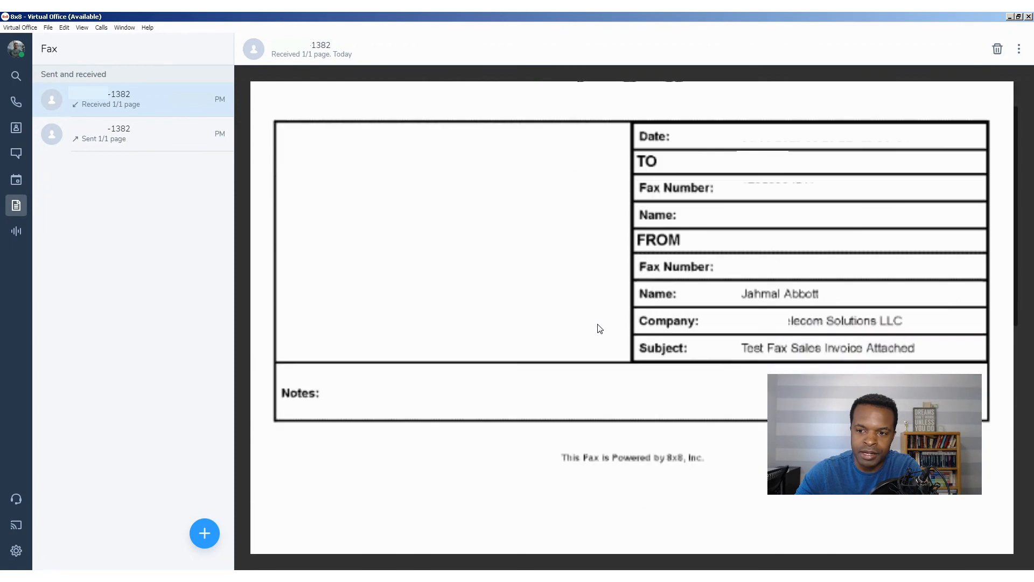